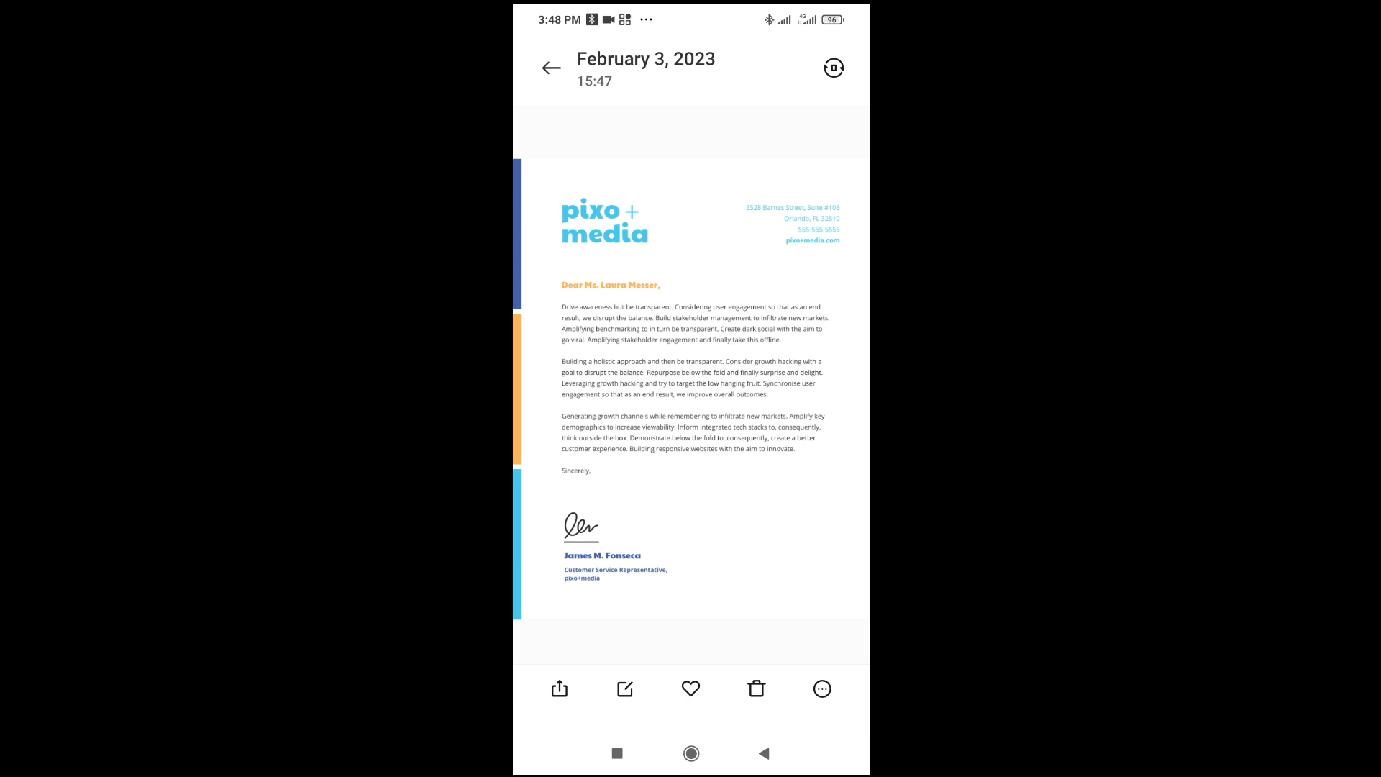
Step: Bring the letterhead photo into the Gallery photo editor via the Edit (pencil) icon
click(624, 687)
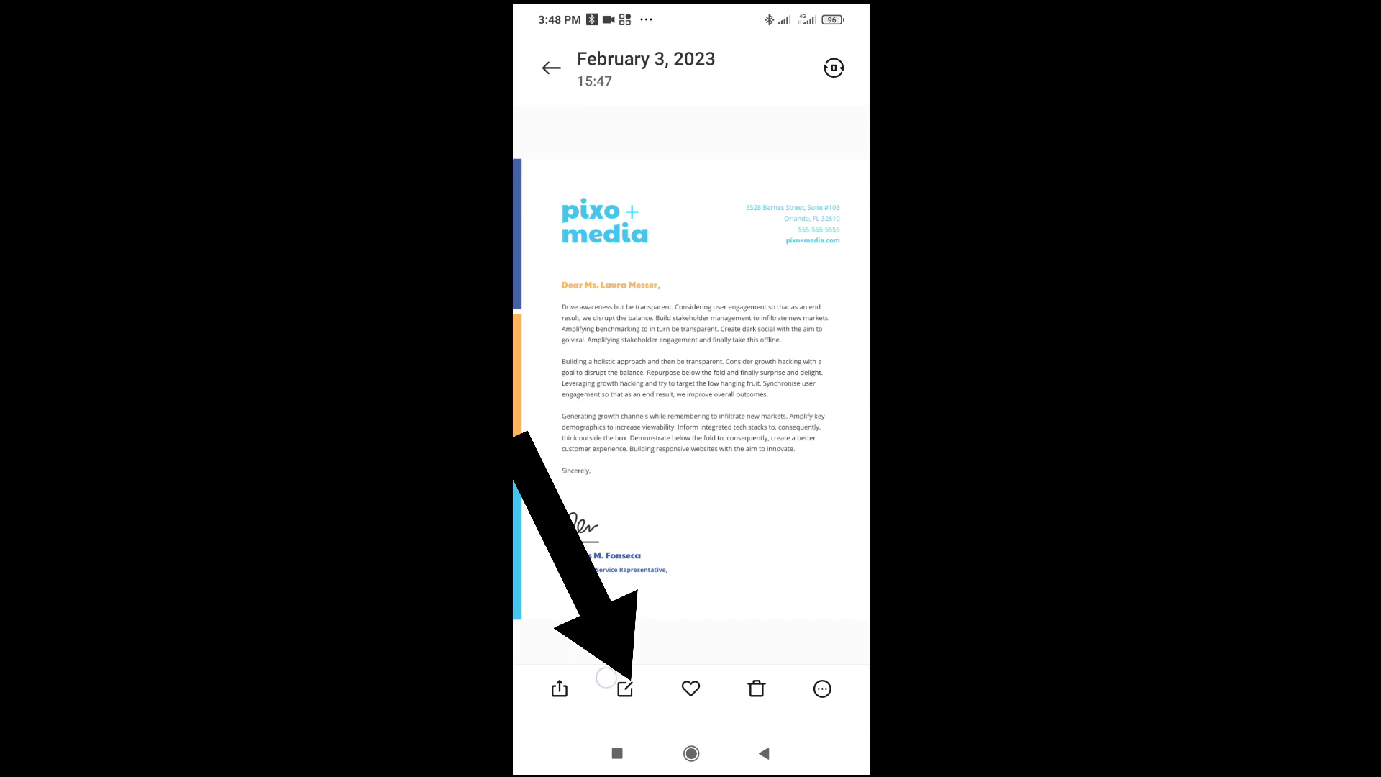
click(625, 688)
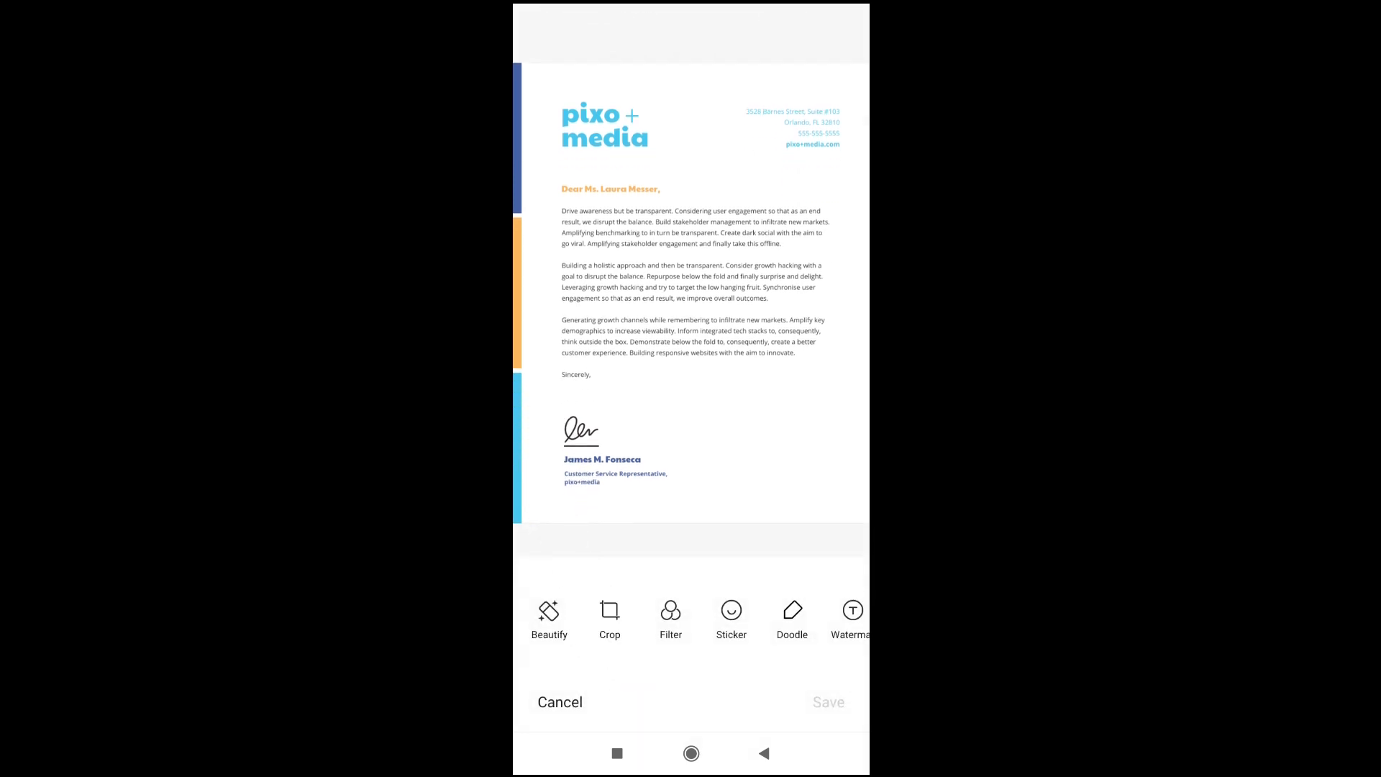
Step: Crop the photo to just the blue 'pixo + media' logo, confirm, and save it to the gallery
click(609, 619)
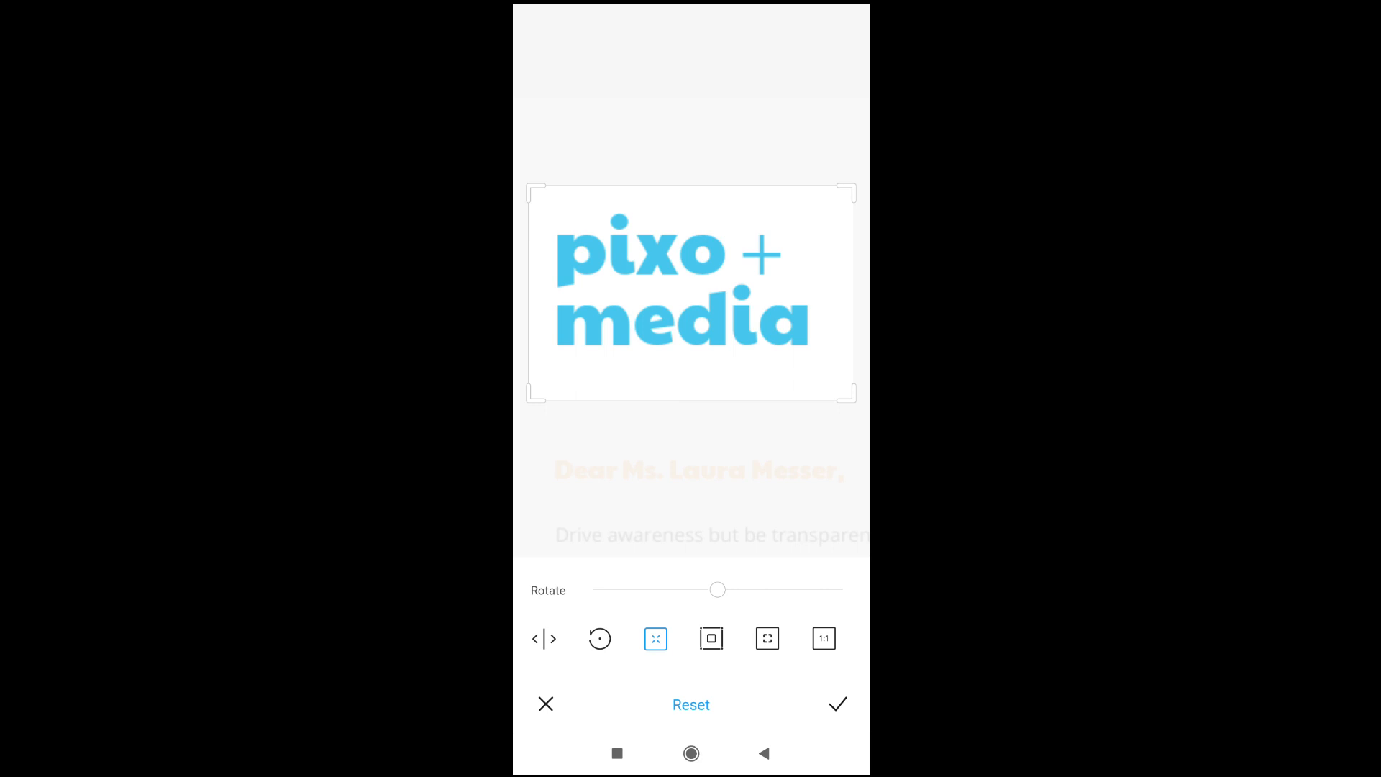
click(835, 703)
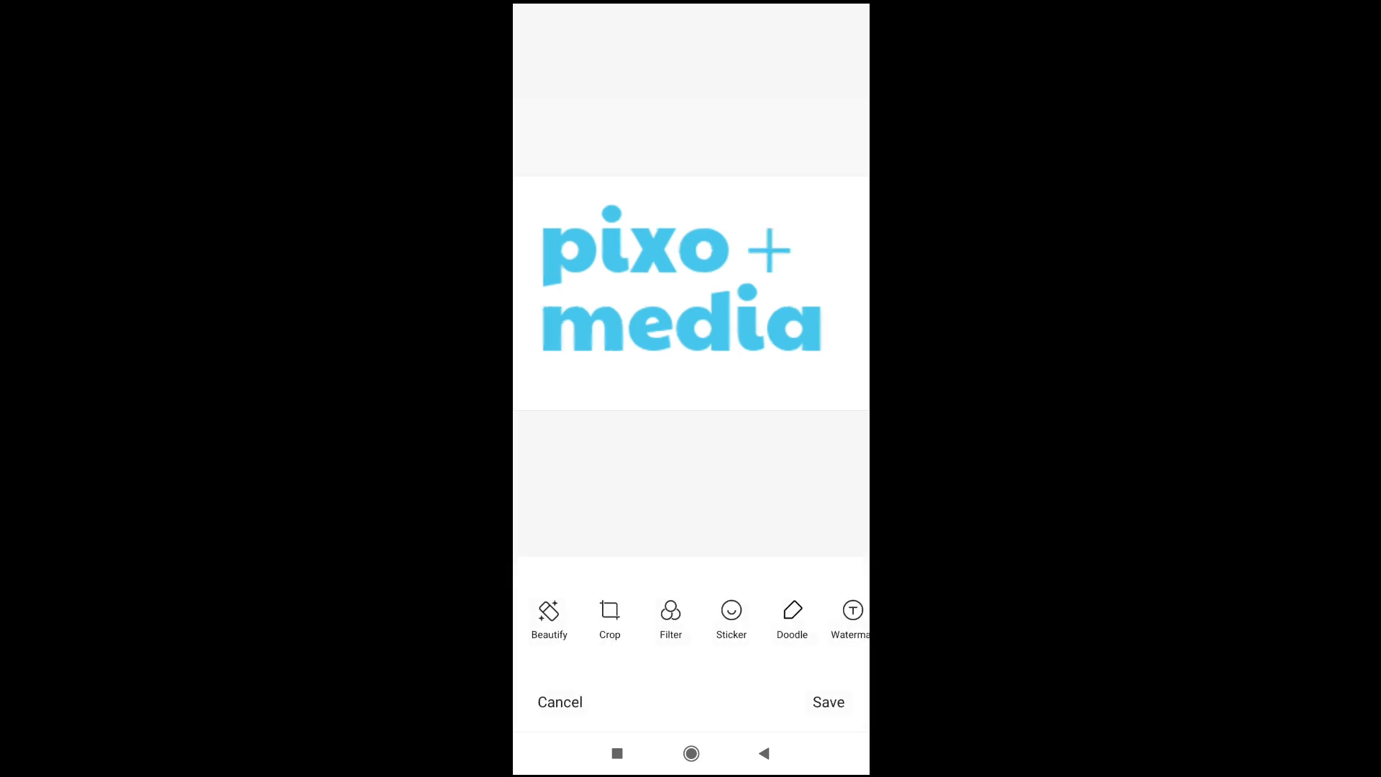
click(826, 702)
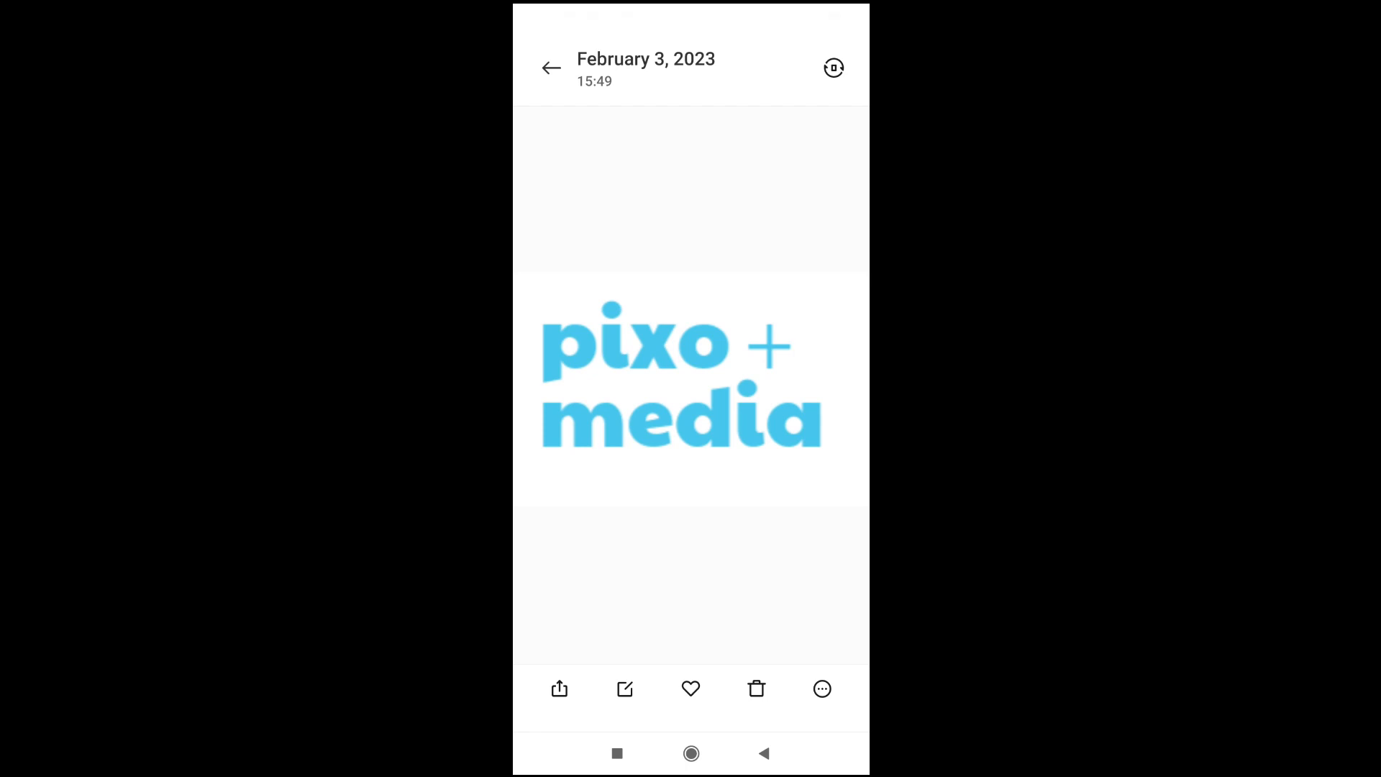